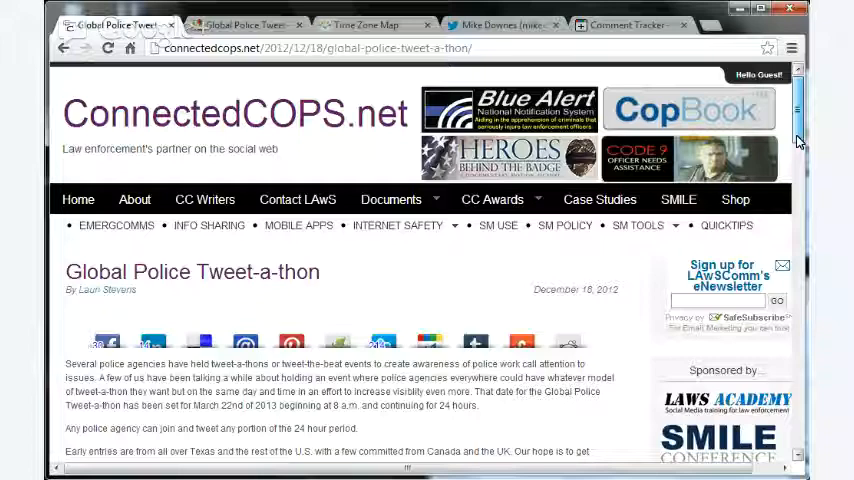
- Read down the Tweet-a-thon article to its poster, then show the participating-agencies Google map
scroll(down, 3)
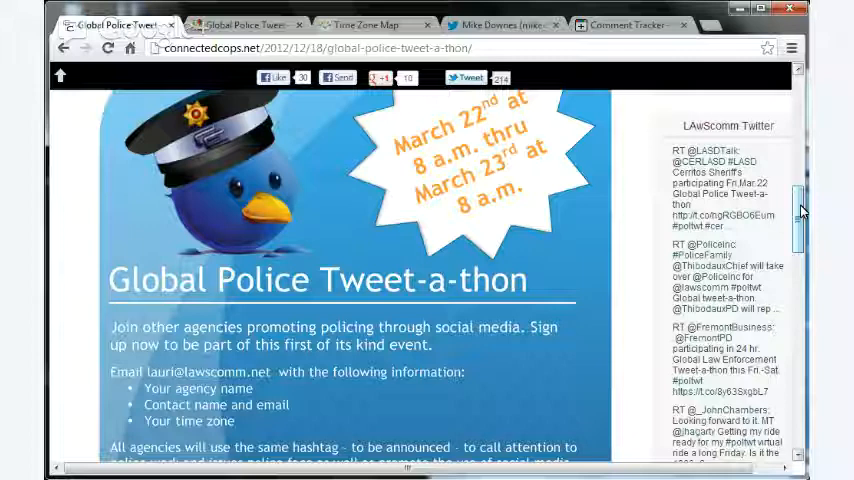
click(245, 22)
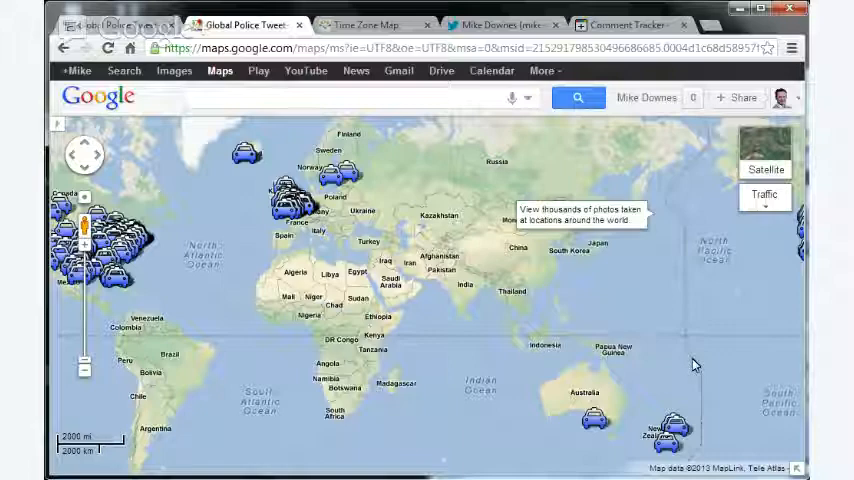
click(597, 416)
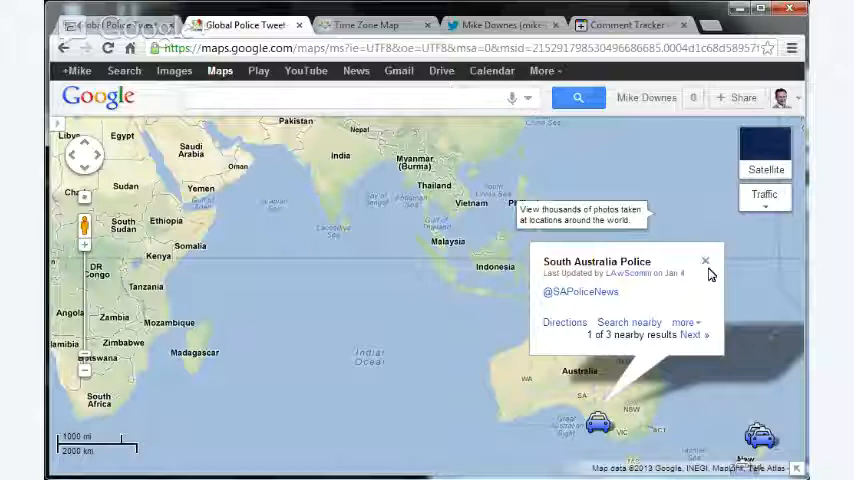
click(705, 260)
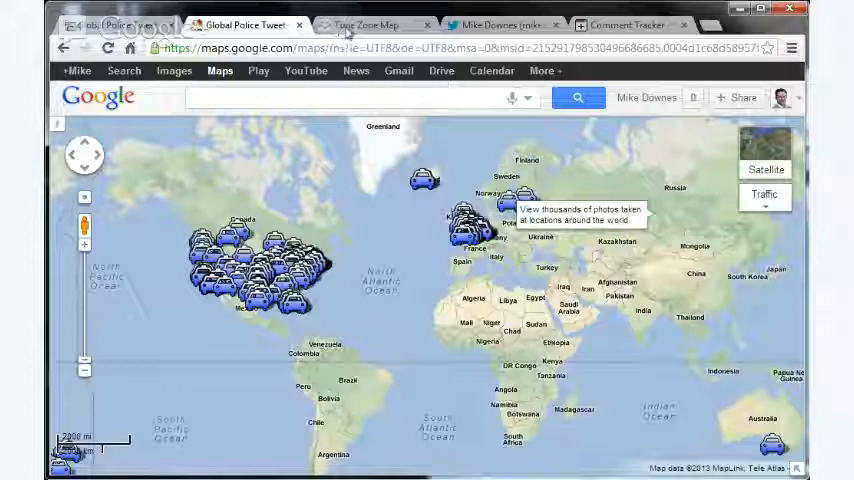
- Show the timeanddate.com world time zone map in its browser tab
click(370, 25)
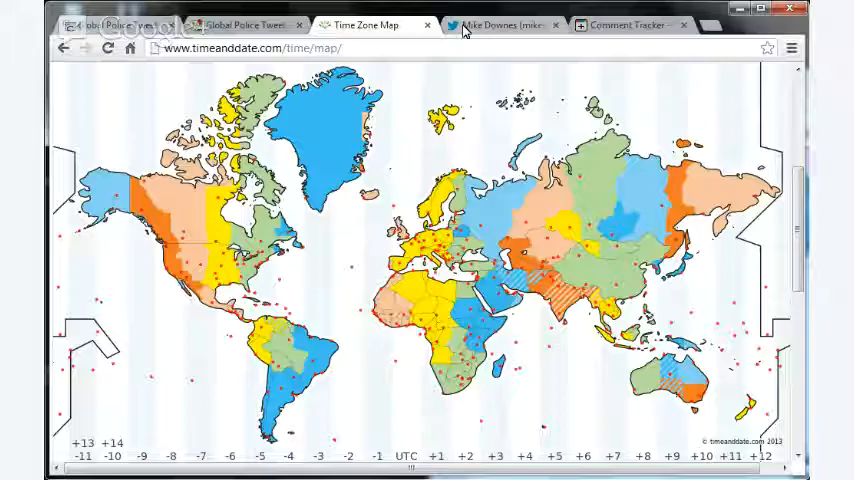
- Play the TV Green Room YouTube video from Mike Downes's Tweet-a-thon tweet
click(510, 24)
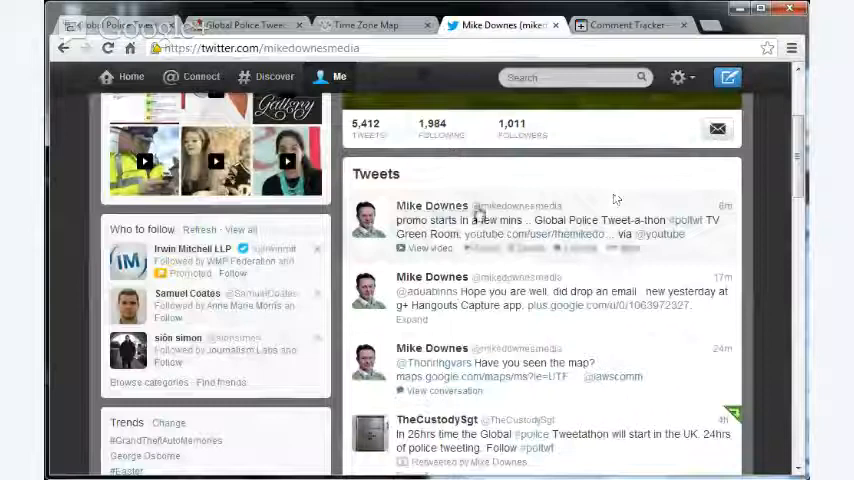
click(416, 247)
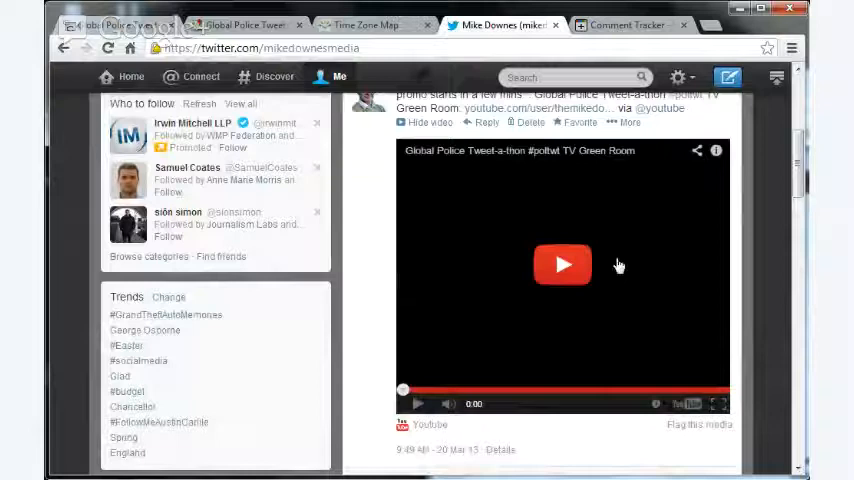
click(562, 264)
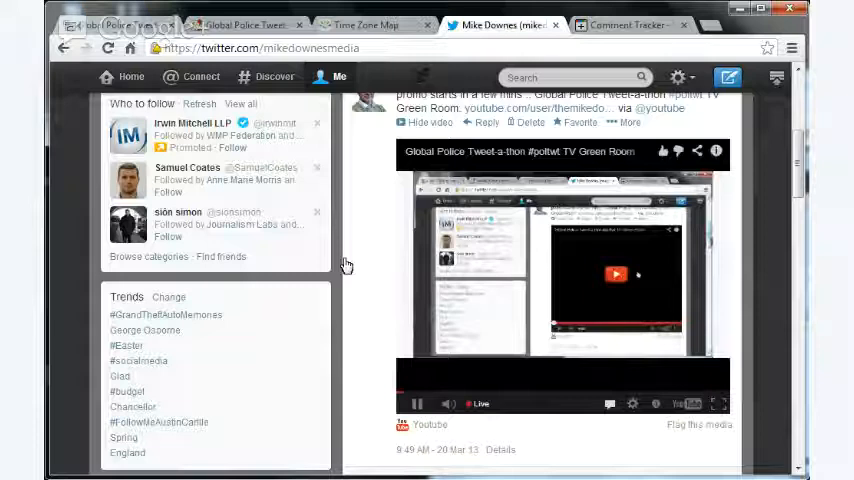
click(637, 24)
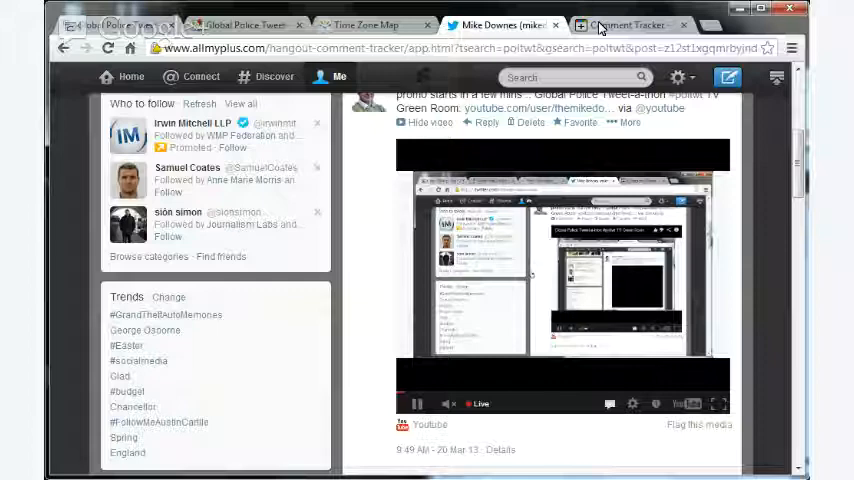
- View poltwt search results in Comment Tracker and play the embedded Tweet-a-thon TV video
click(635, 24)
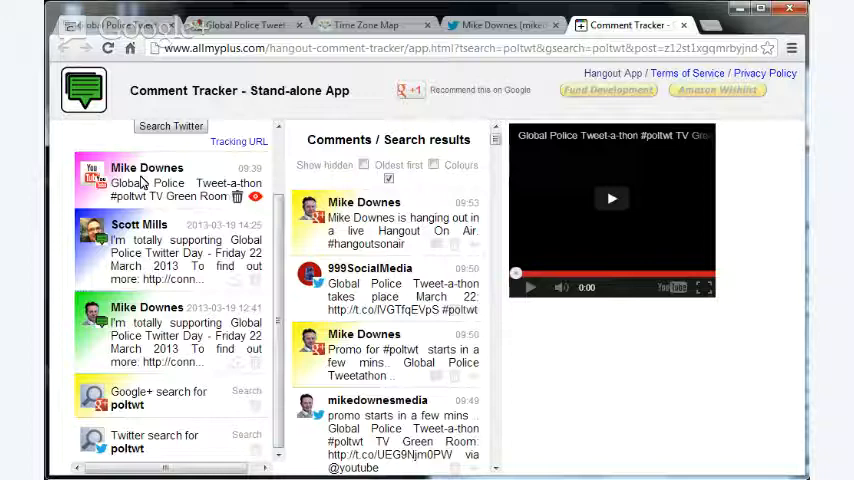
click(612, 198)
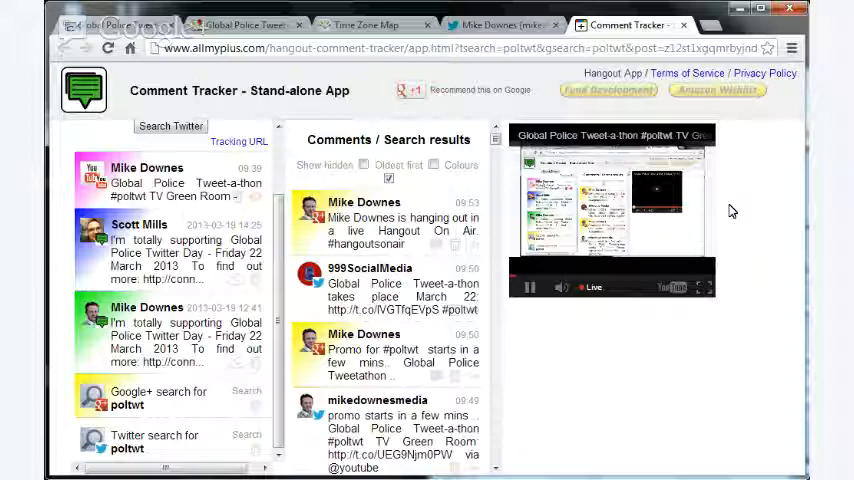
click(530, 287)
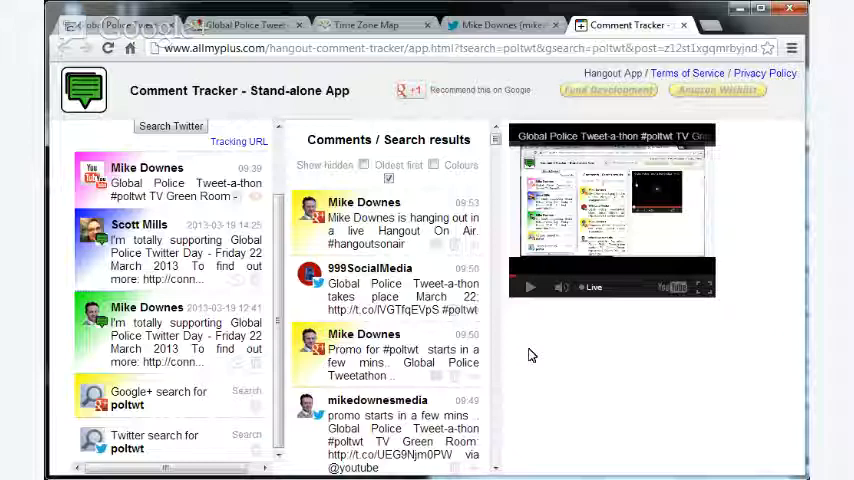